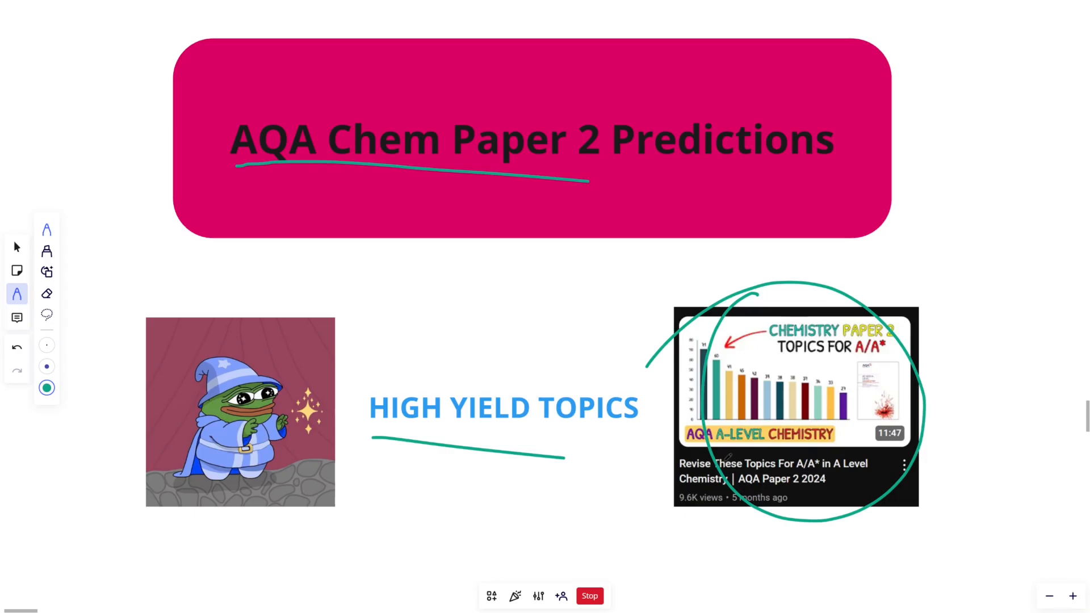
Clear the temporary teal pen strokes from the AQA Chem Paper 2 Predictions title slide.
left_click(16, 371)
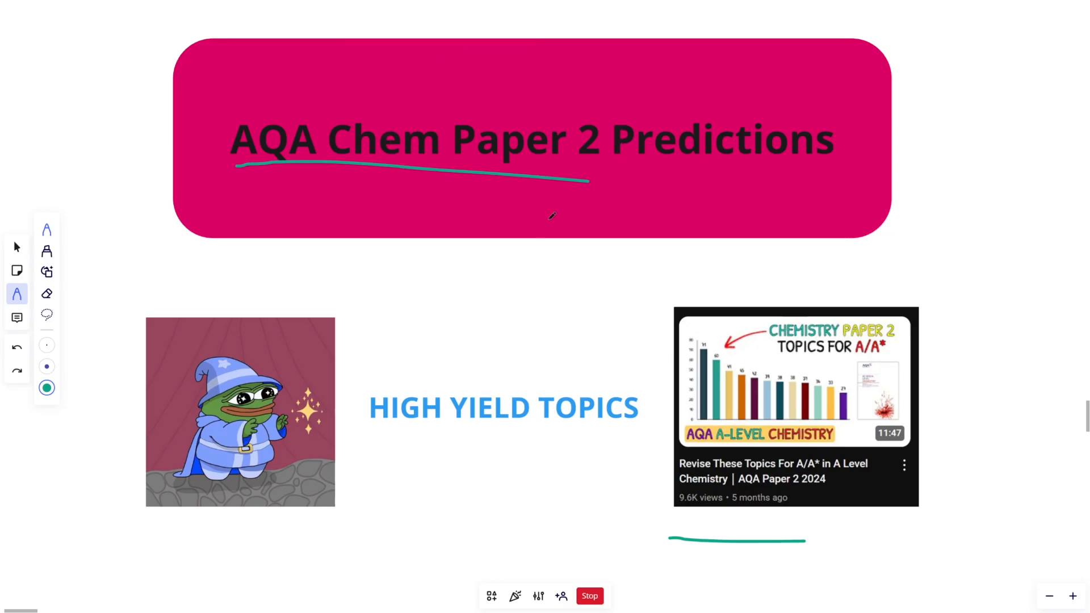
mouse_move(537, 386)
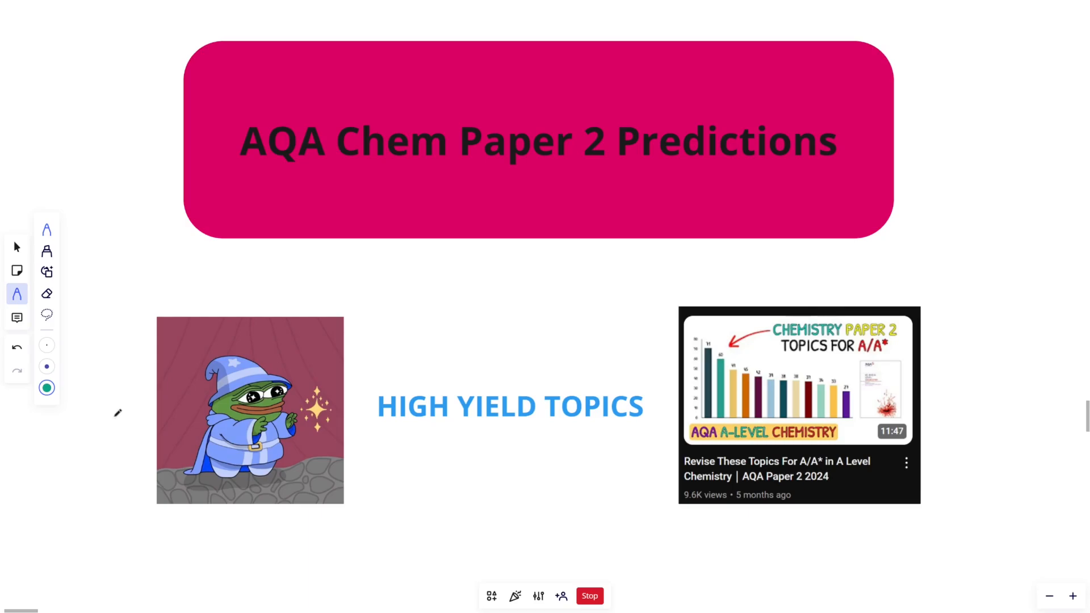
Underline Rate equations, Amount of substance and Carboxylic acids in the Paper 2 table with the teal pen.
scroll("down", 3)
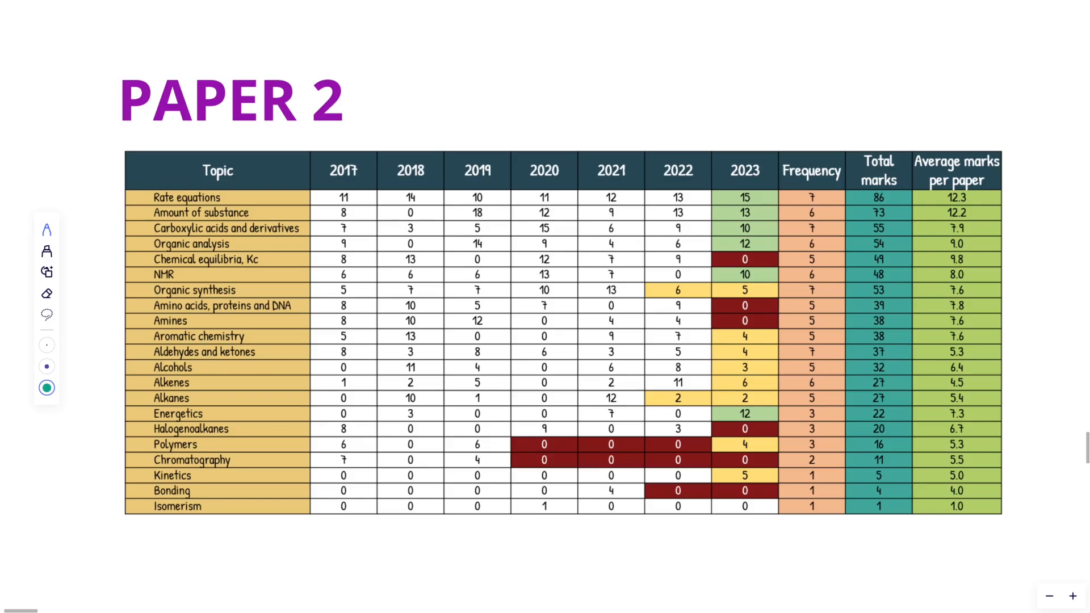
left_click(47, 293)
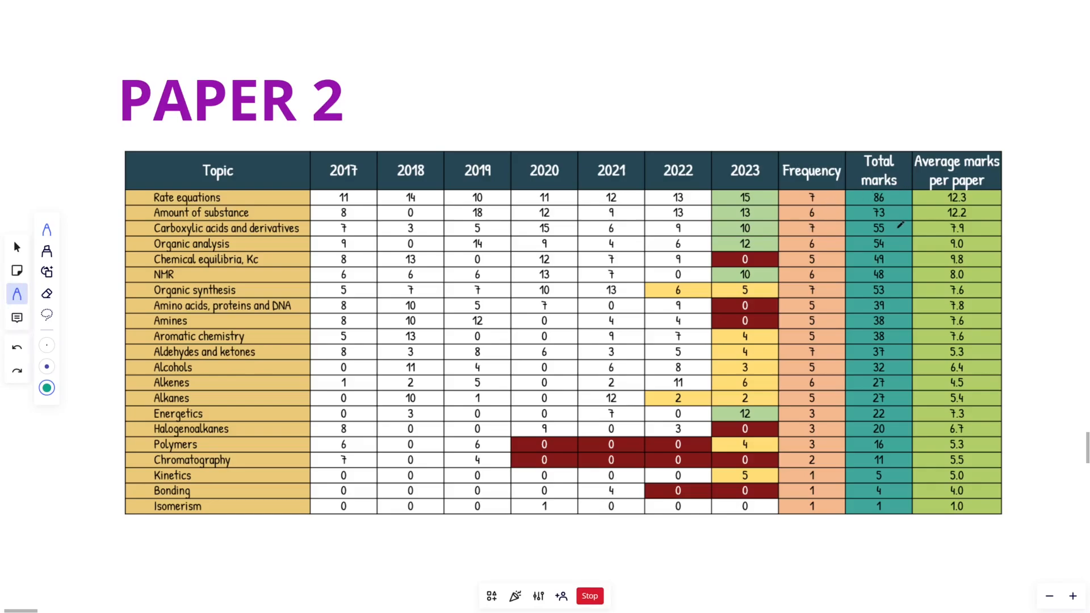
mouse_move(975, 244)
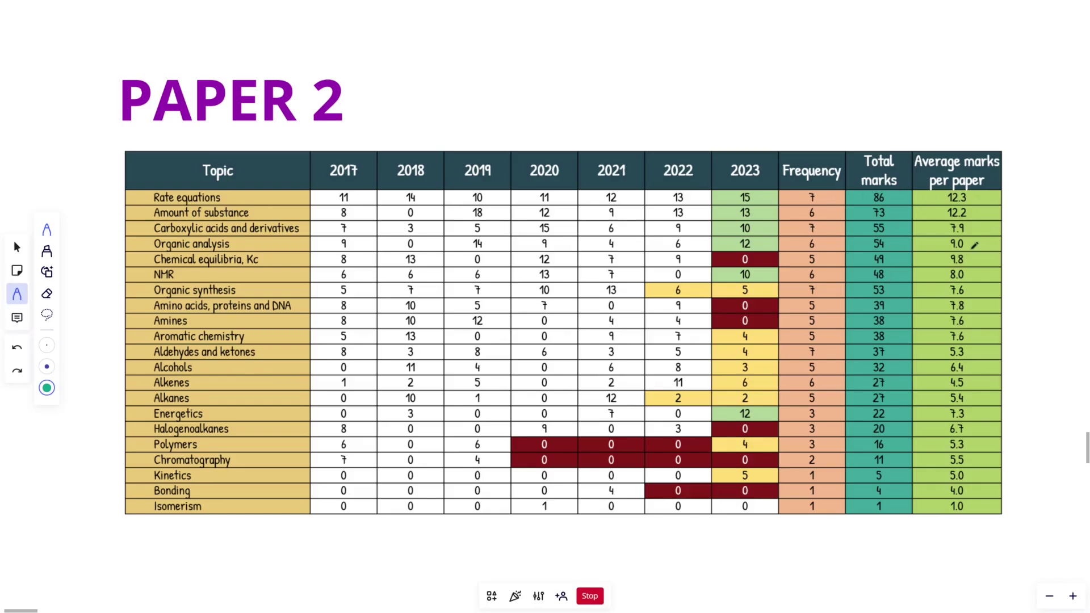
left_click_drag(250, 199, 295, 197)
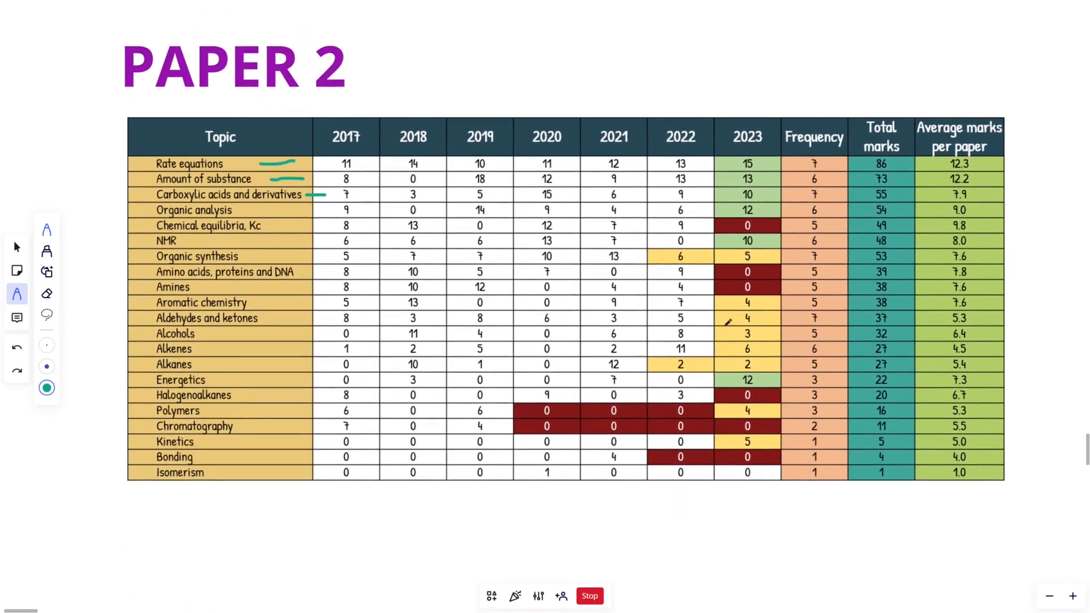
Scroll between the Paper 2 table and the Paper 3 (Section A) table below it.
scroll("down", 3)
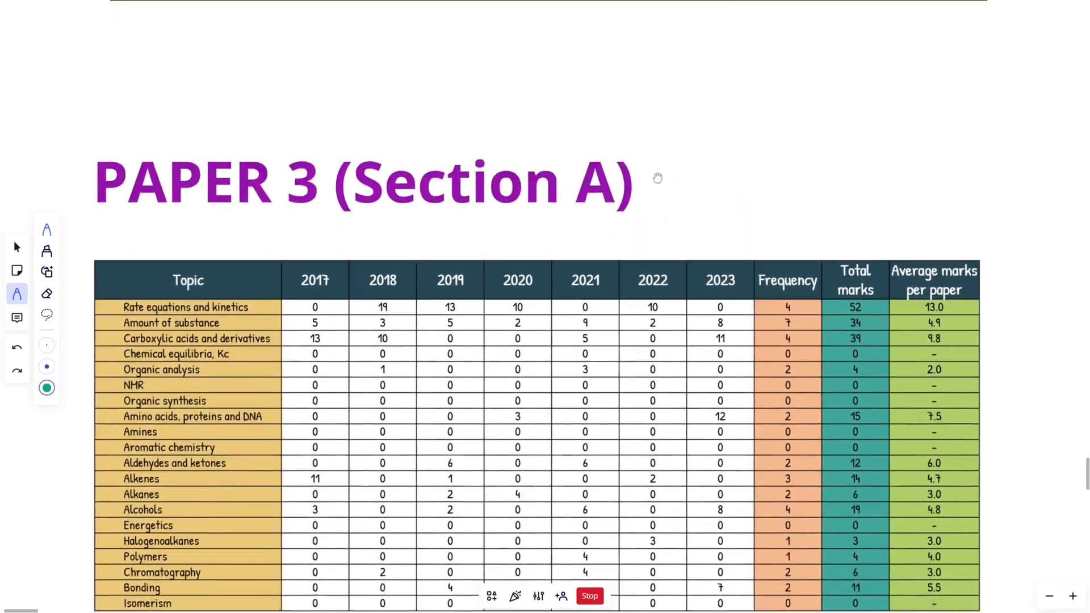
scroll("up", 3)
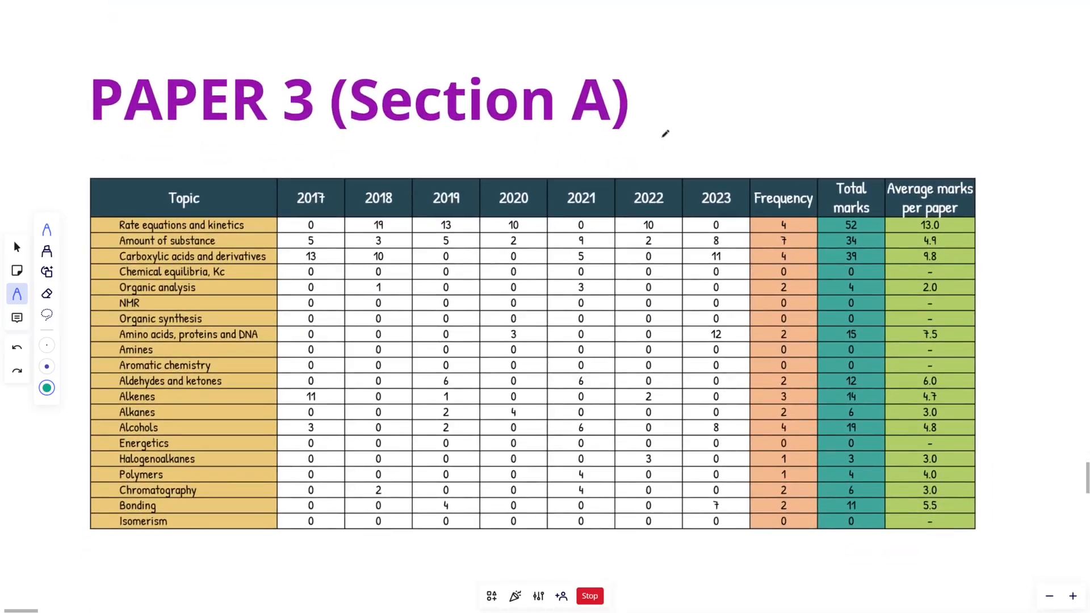
scroll("up", 3)
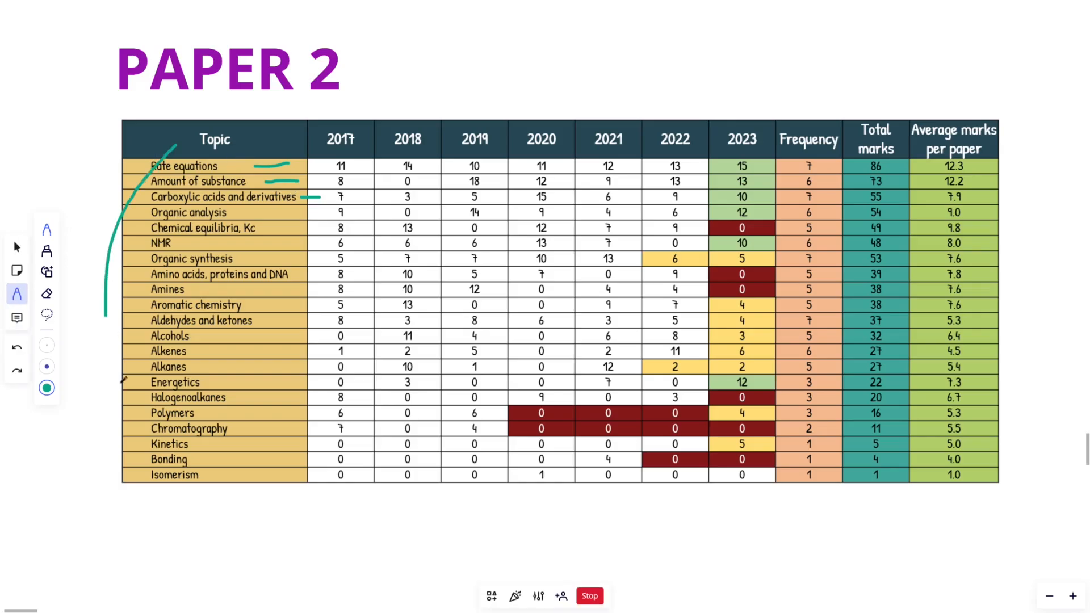
scroll("down", 3)
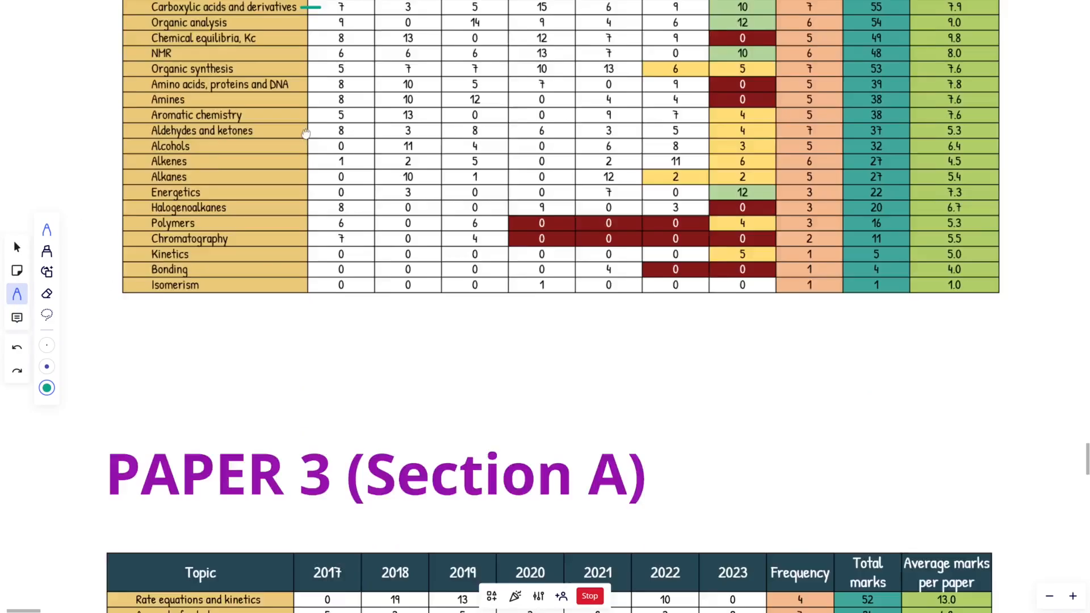
scroll("up", 3)
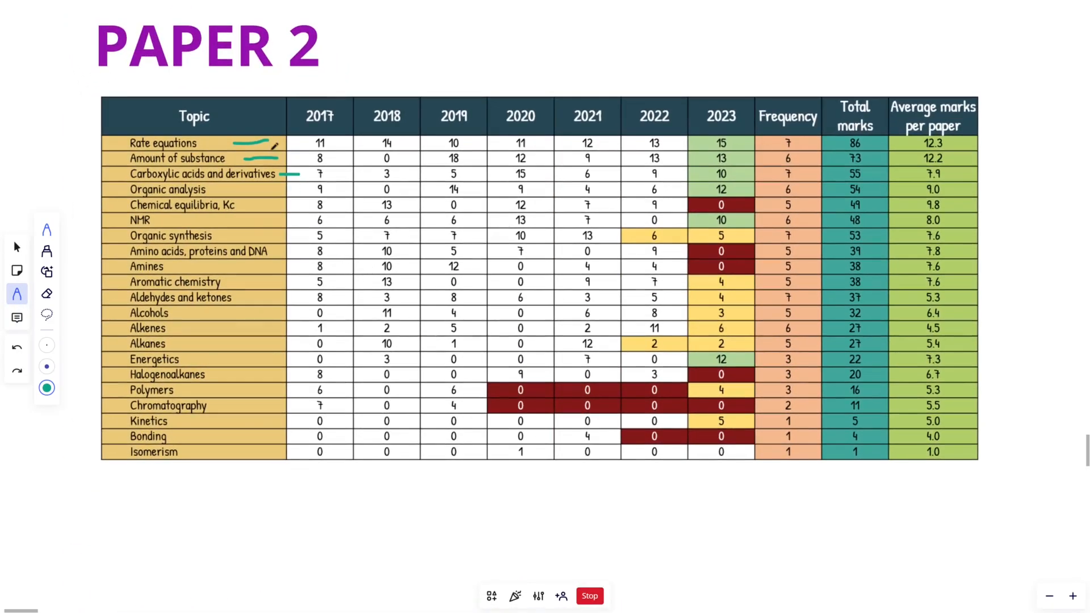
scroll("down", 3)
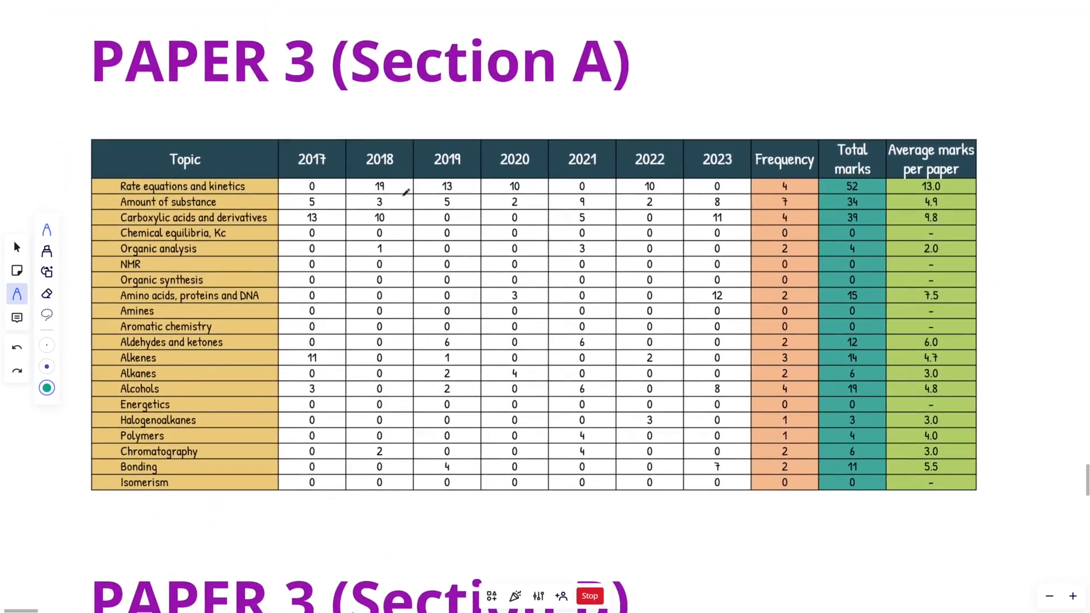
scroll("up", 3)
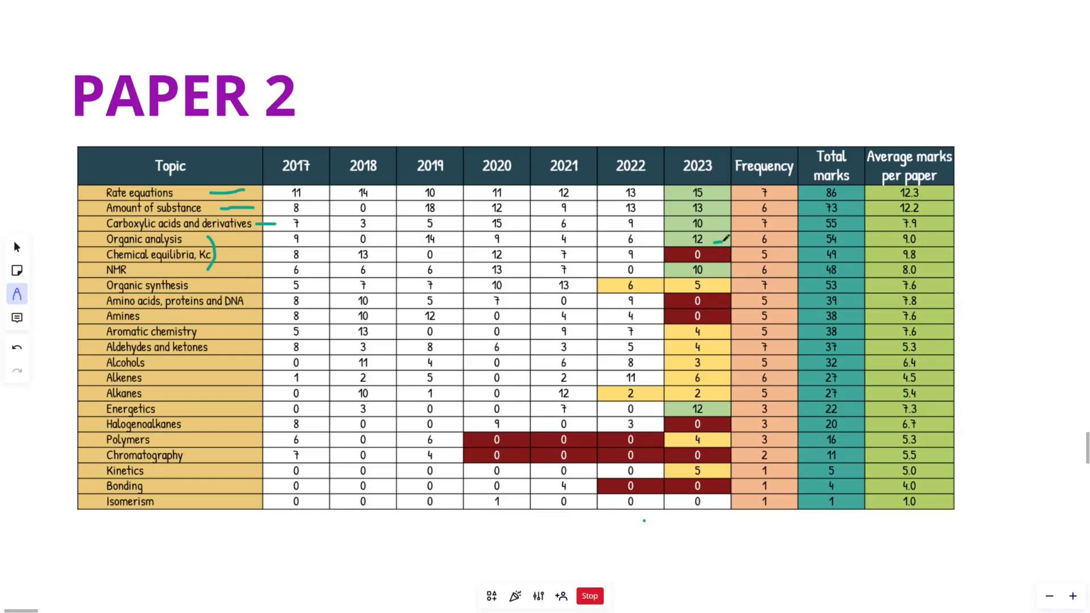
mouse_move(17, 293)
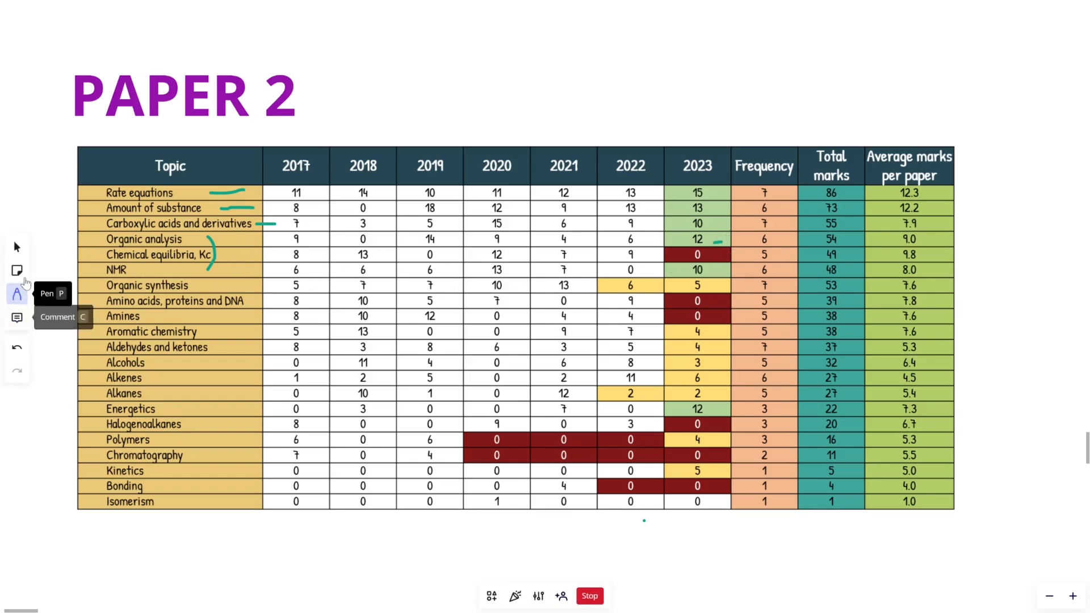
mouse_move(17, 293)
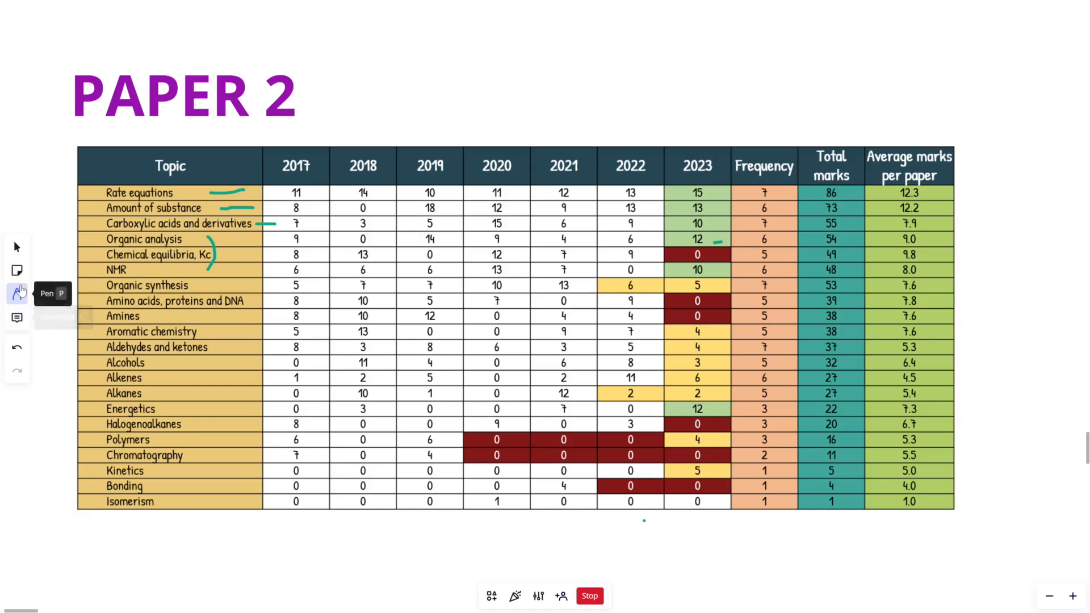
Switch to the Eraser to remove the bracket and stray tick from the Paper 2 table.
left_click(16, 294)
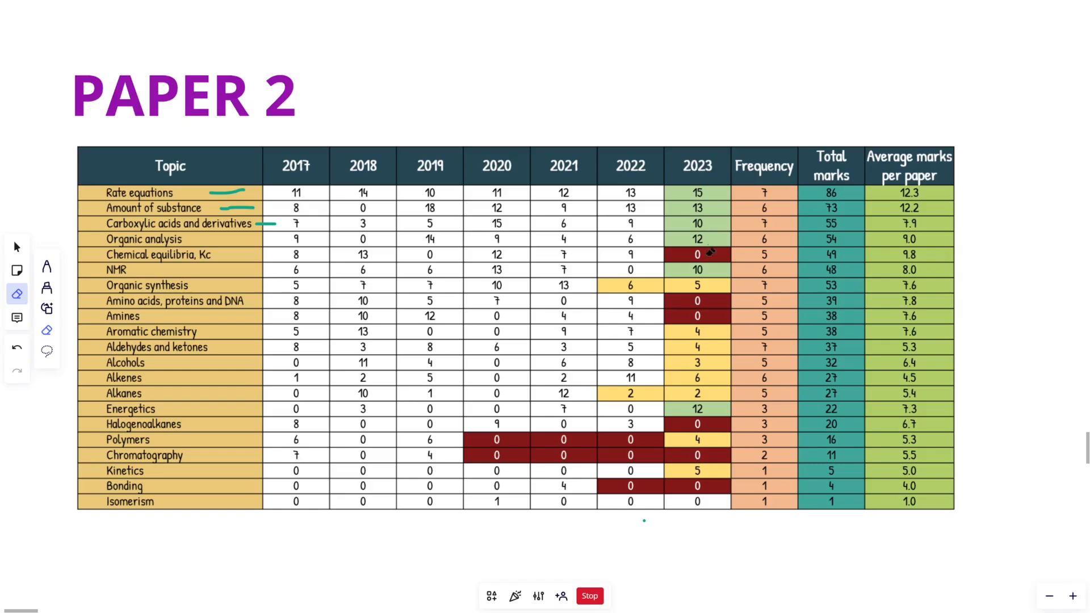
mouse_move(718, 285)
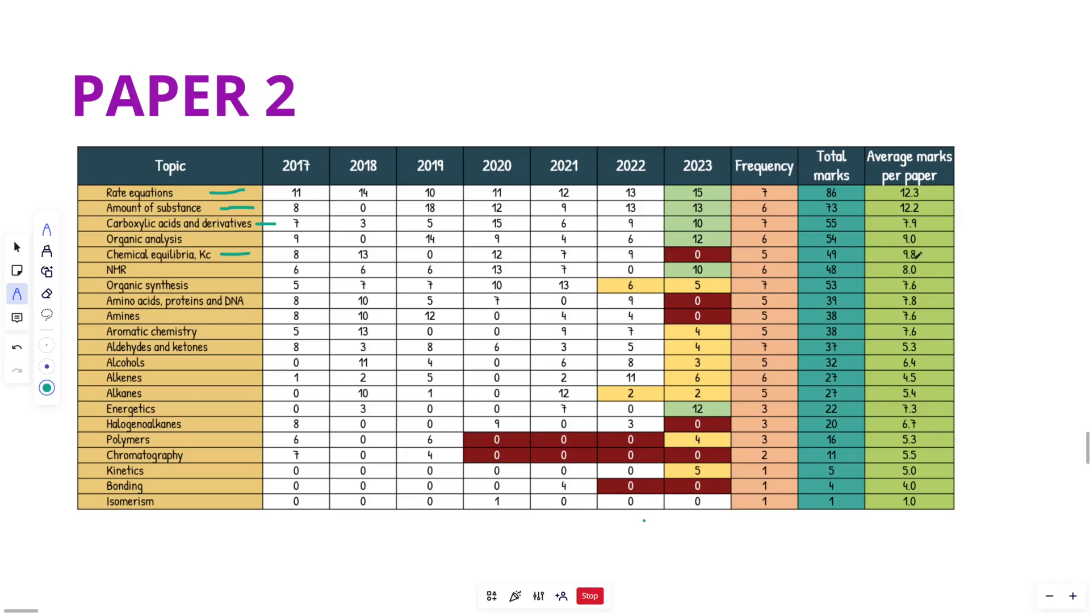
mouse_move(740, 260)
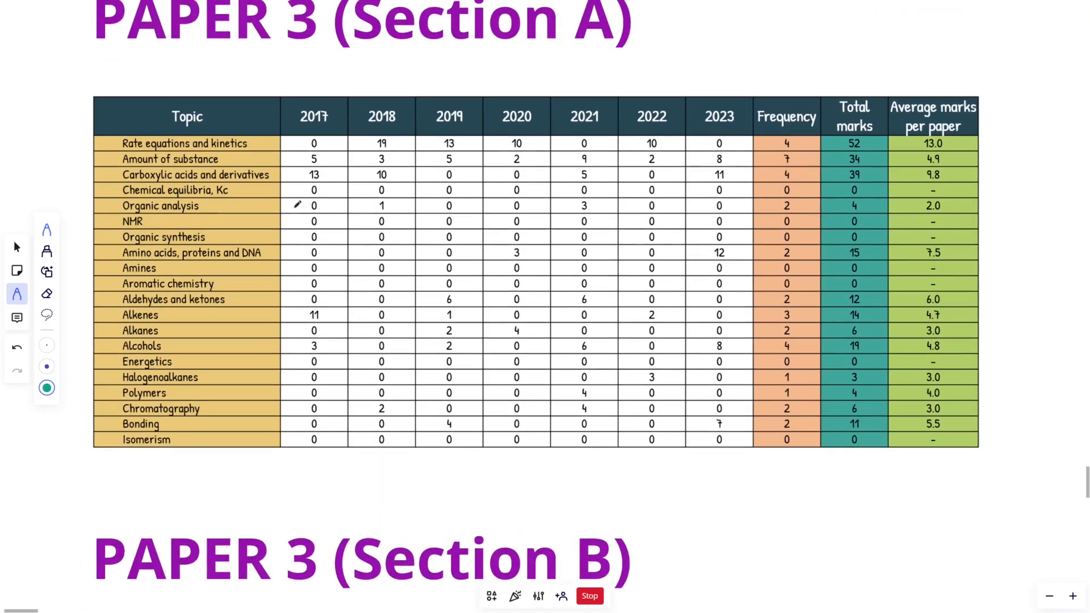
mouse_move(737, 252)
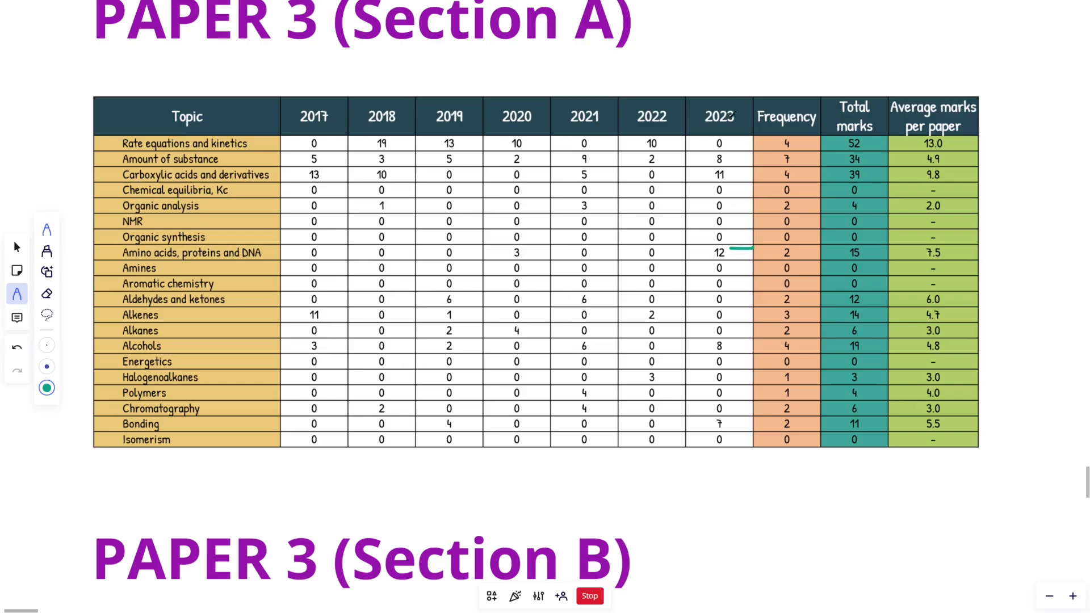
Box the Amines 2017–2019 marks and underline the 2020–2023 marks in teal.
scroll("up", 3)
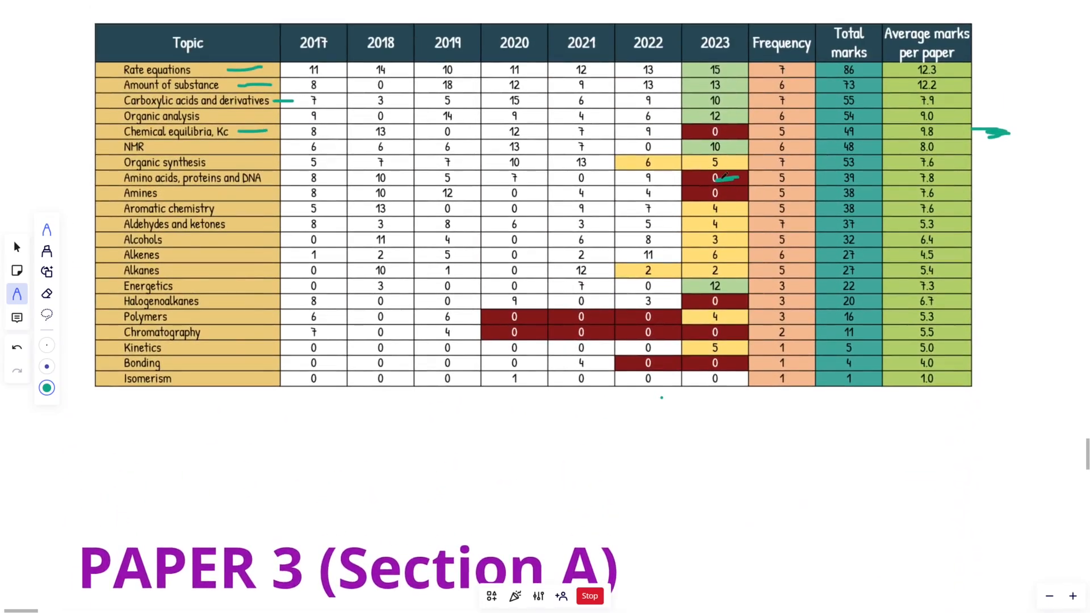
scroll("down", 3)
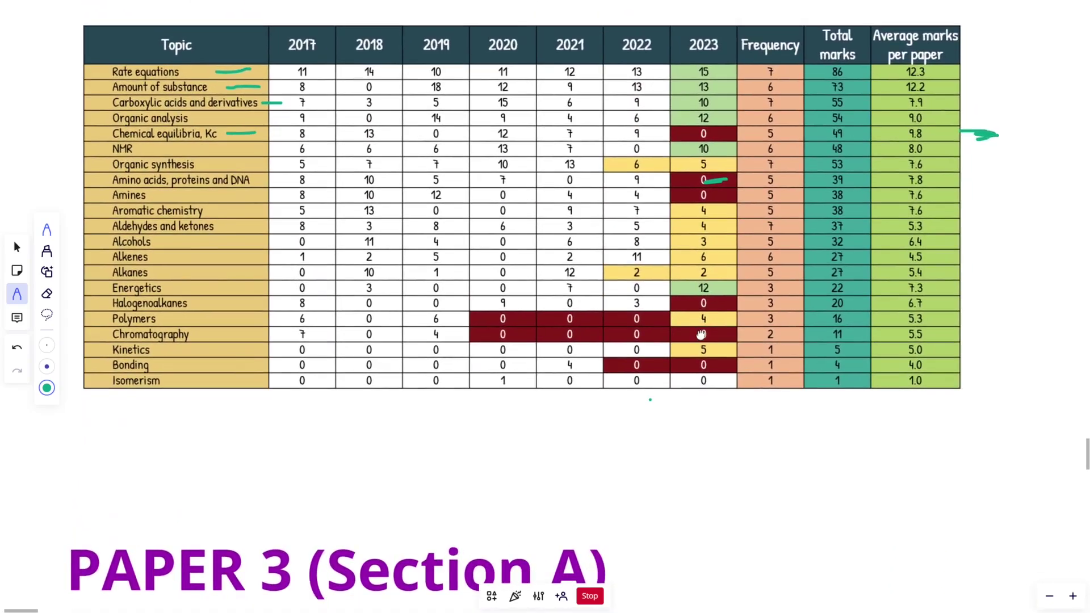
scroll("up", 3)
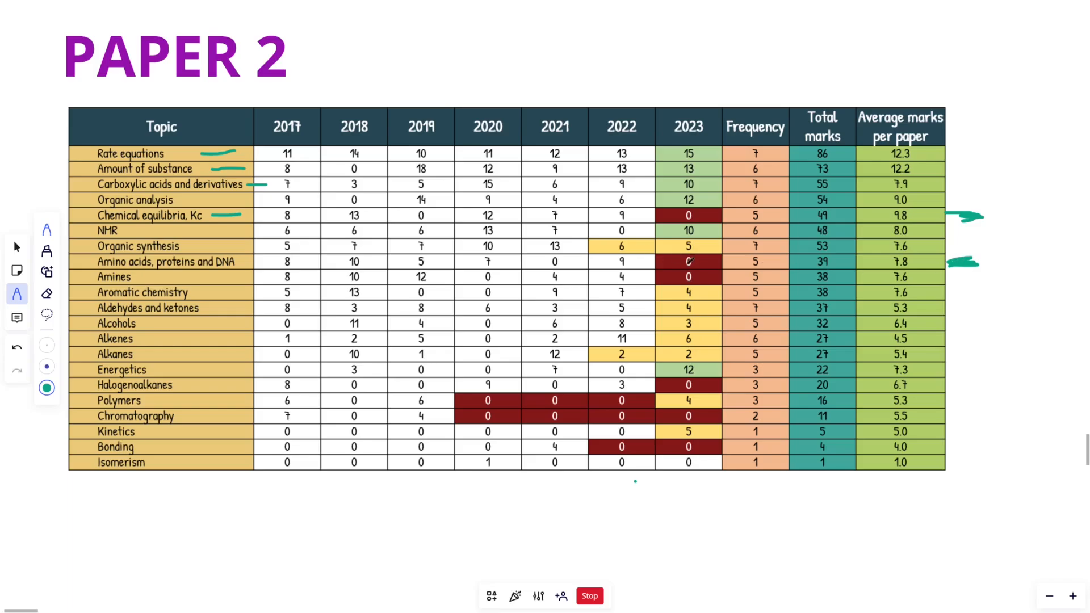
scroll("down", 3)
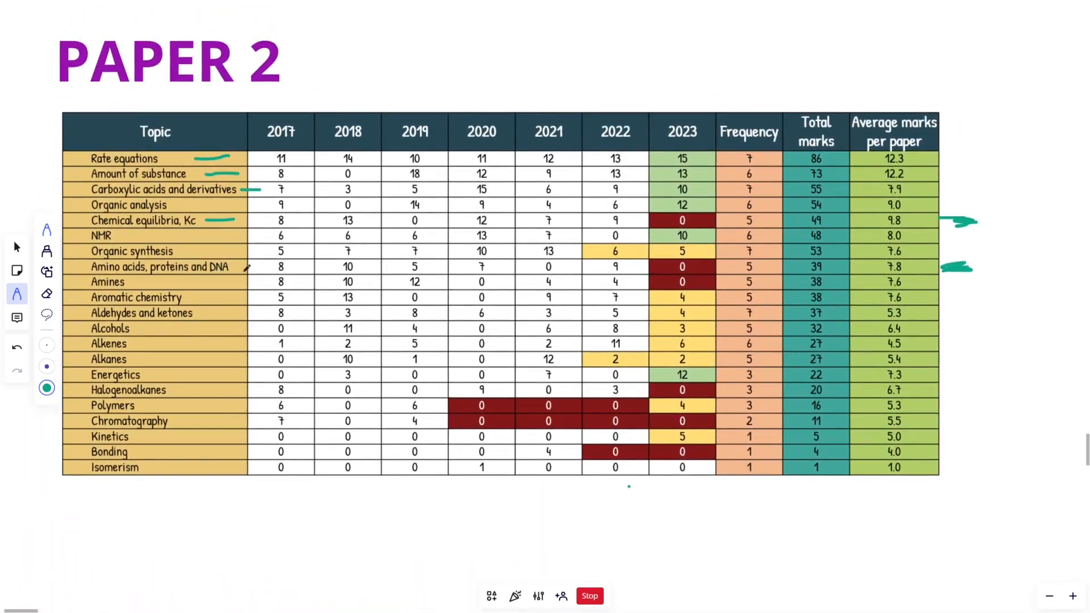
mouse_move(638, 312)
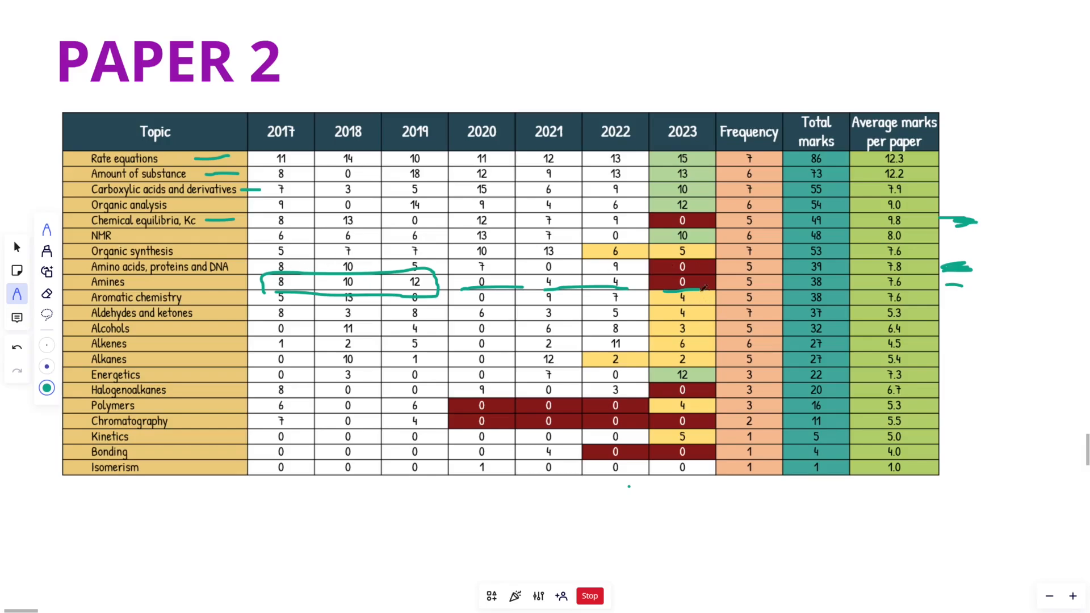
Strike a teal line across the Amines row of Paper 3 (Section A) and return to Paper 2.
scroll("down", 3)
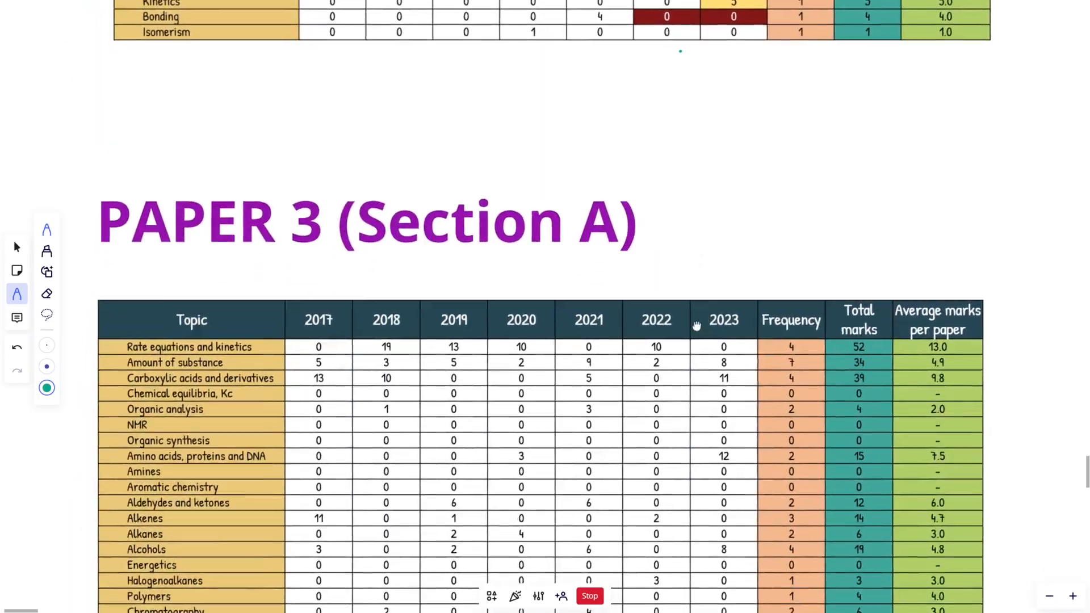
scroll("down", 3)
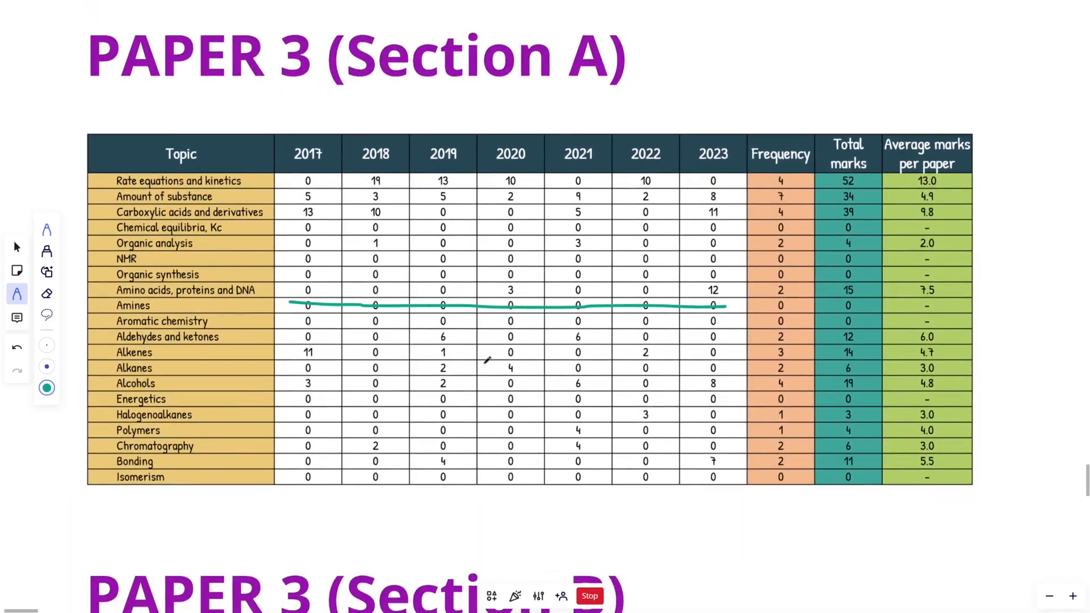
scroll("down", 3)
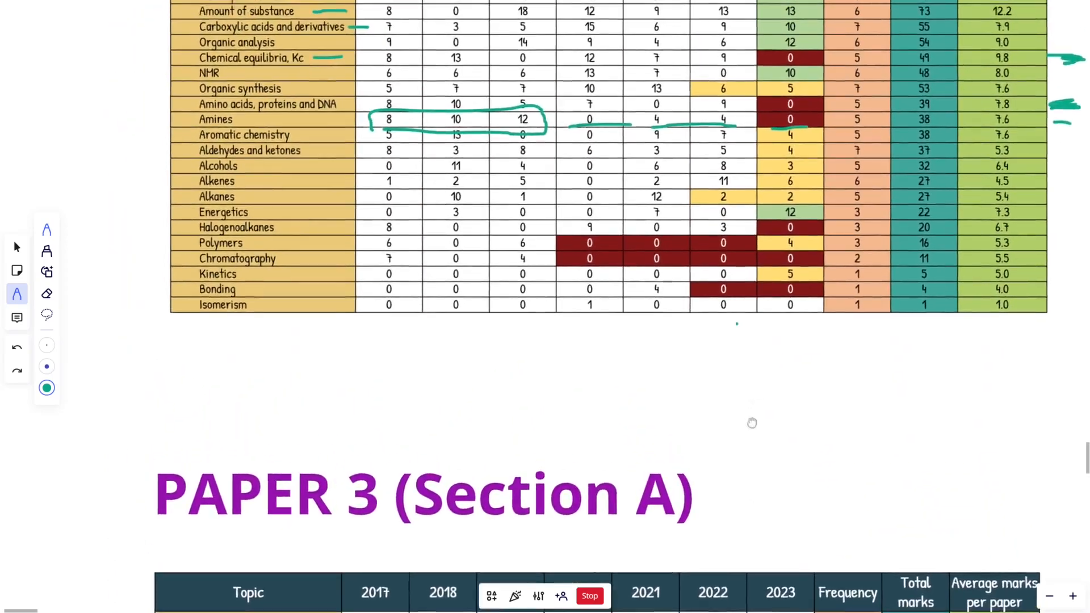
scroll("up", 3)
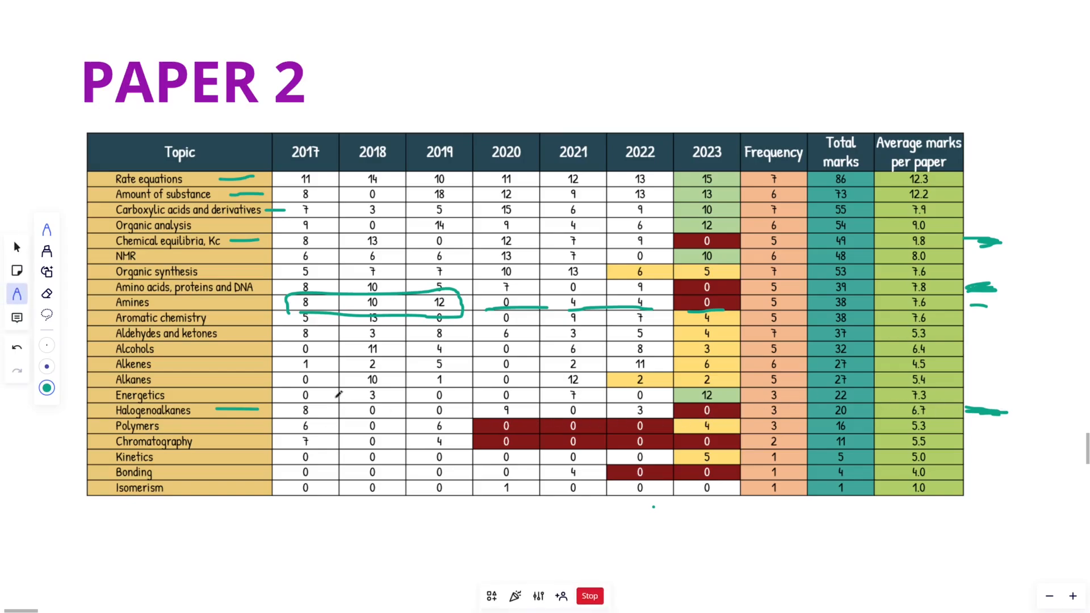
mouse_move(529, 410)
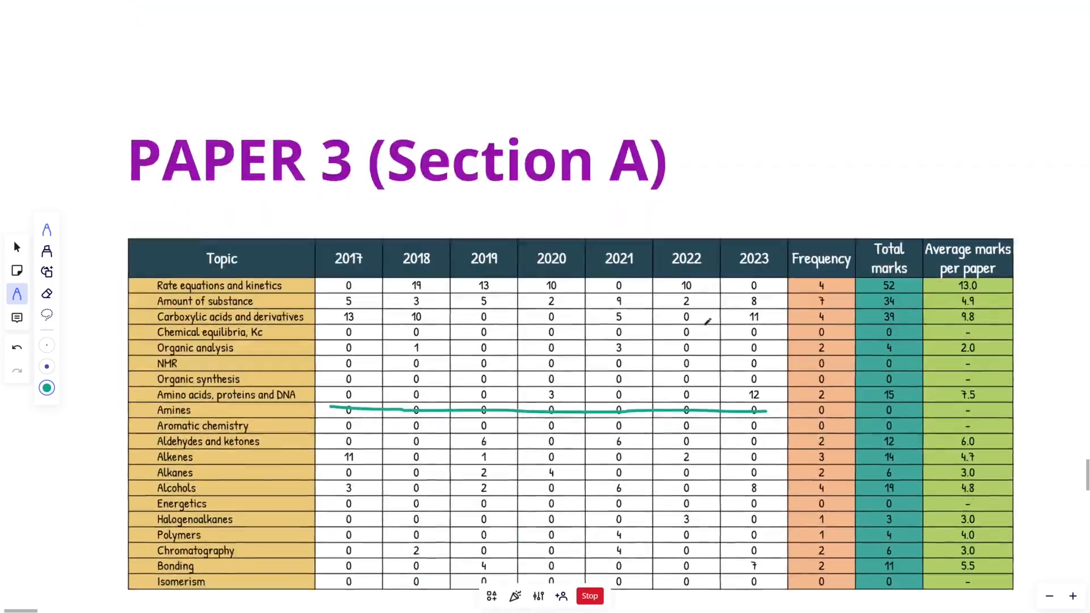
Underline and circle Chromatography in Paper 3 A, then box it in Paper 2 with an arrow to Amino acids.
scroll("down", 3)
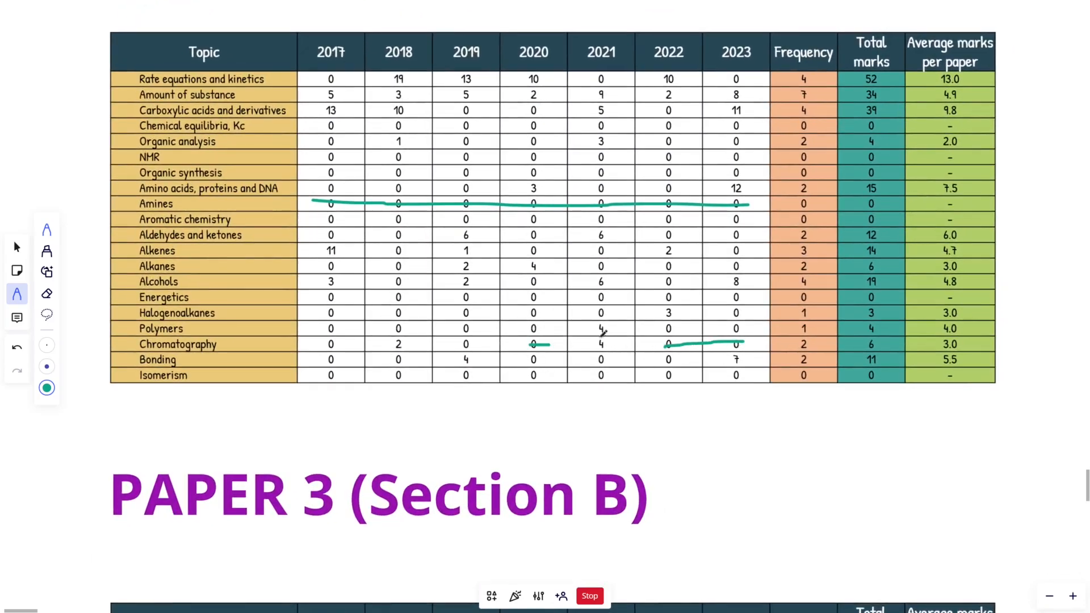
scroll("down", 3)
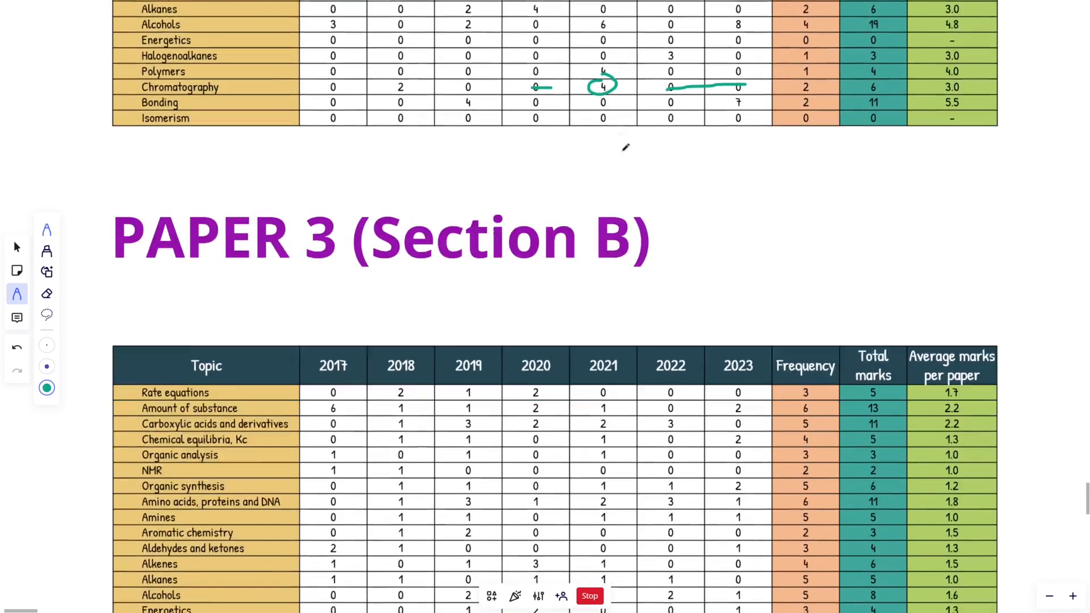
scroll("down", 3)
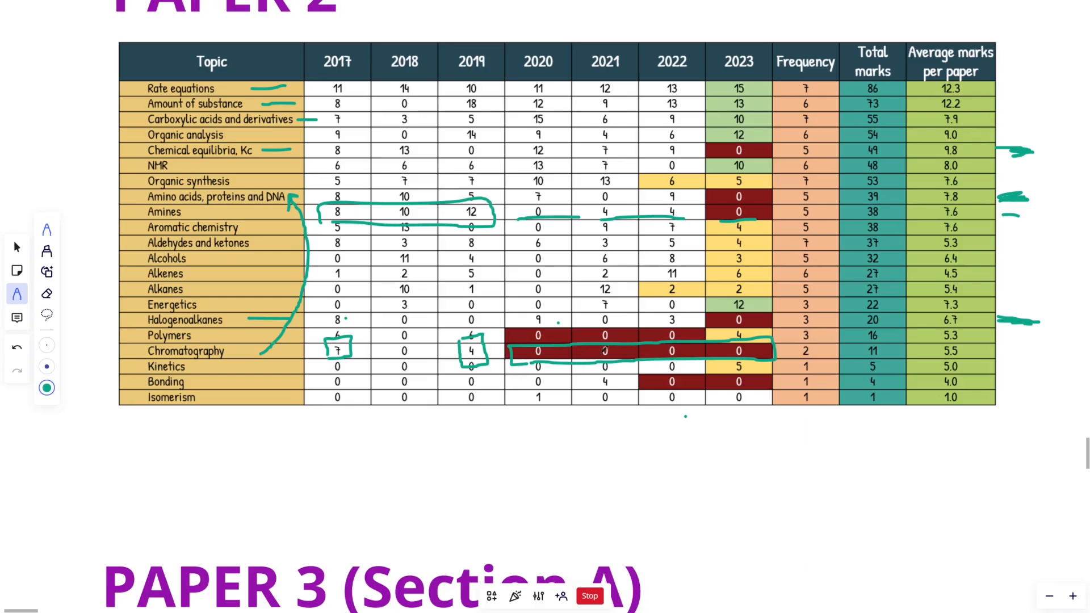
scroll("down", 3)
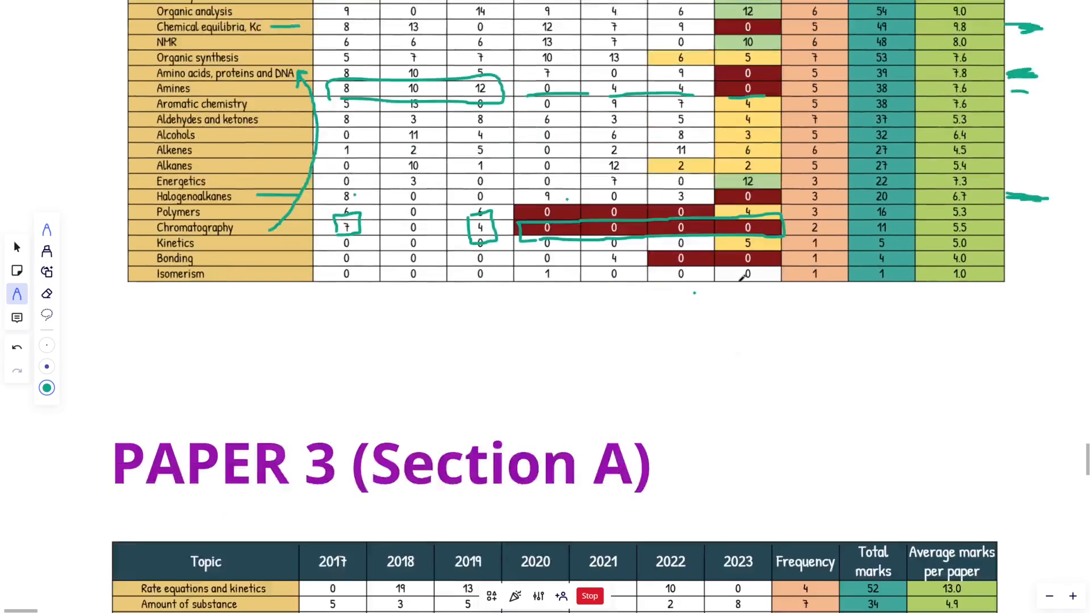
scroll("down", 3)
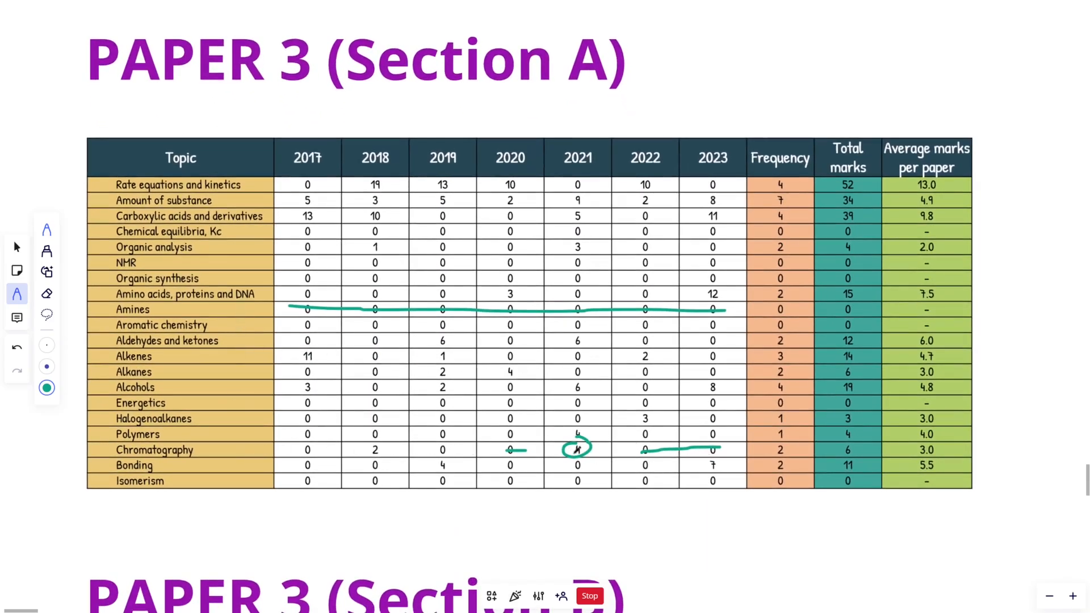
scroll("down", 3)
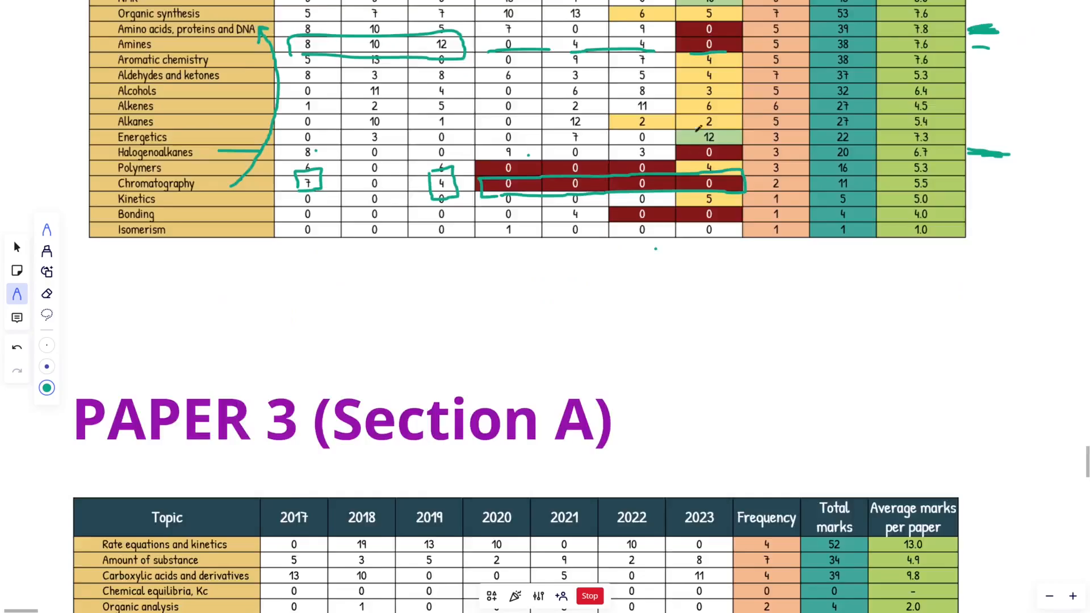
scroll("down", 3)
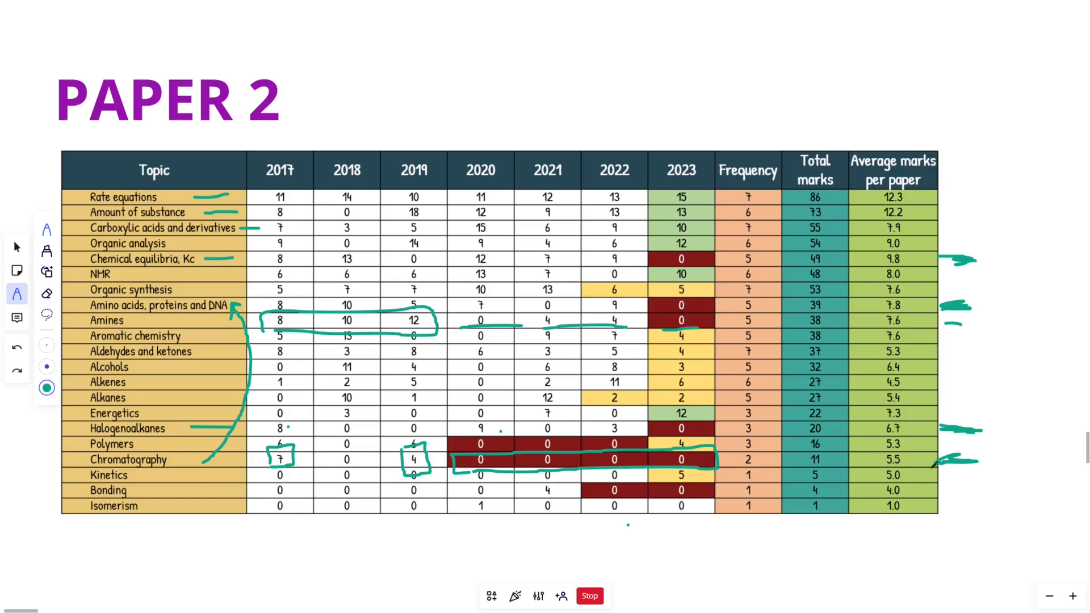
Underline Alcohols, Alkenes and Bonding in teal in the Paper 2 table.
scroll("up", 3)
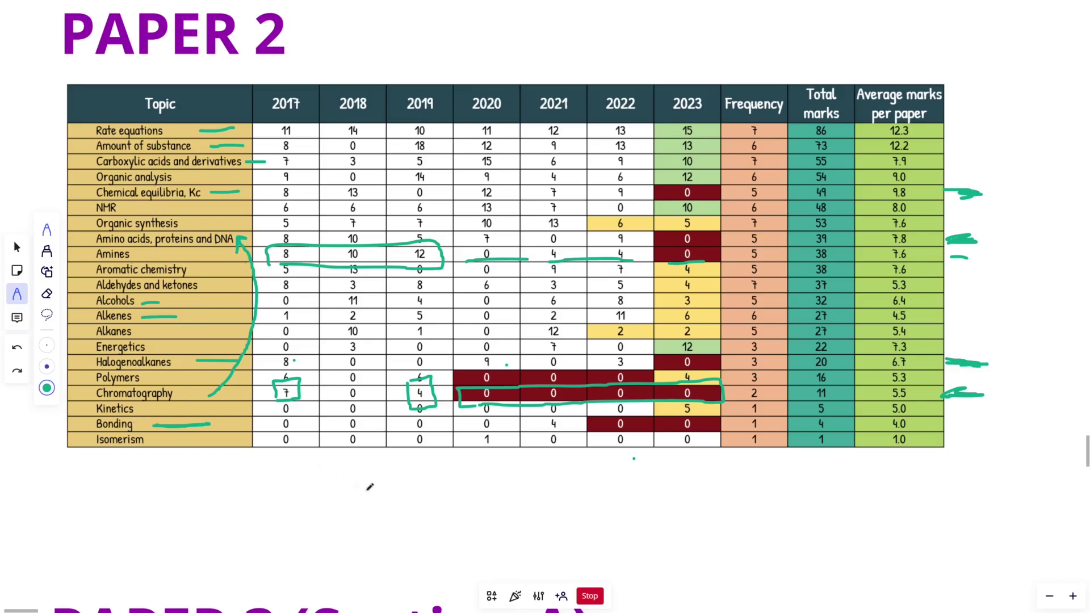
scroll("up", 3)
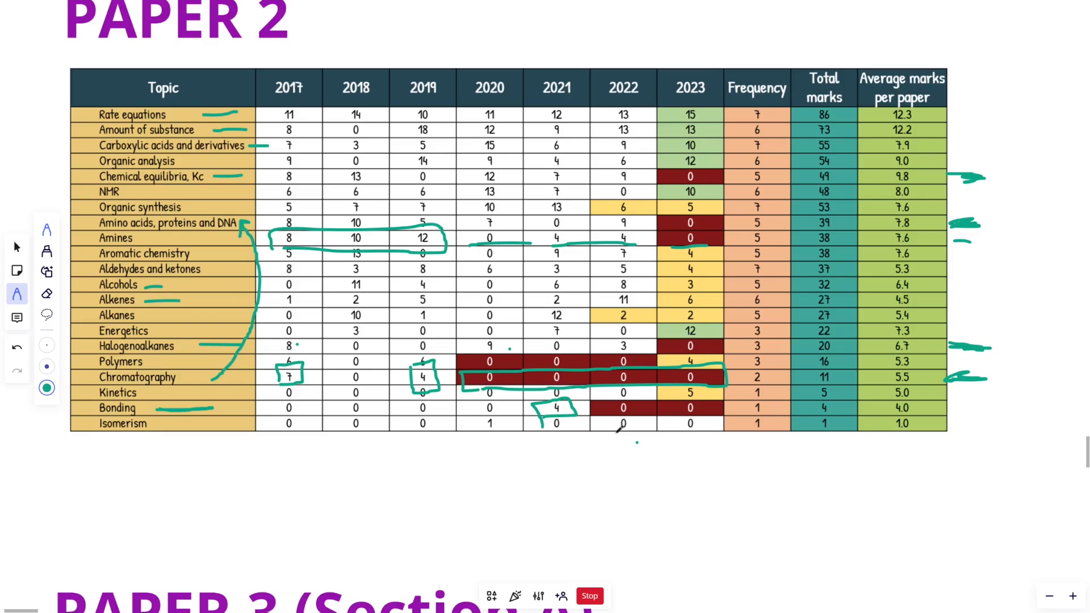
scroll("down", 3)
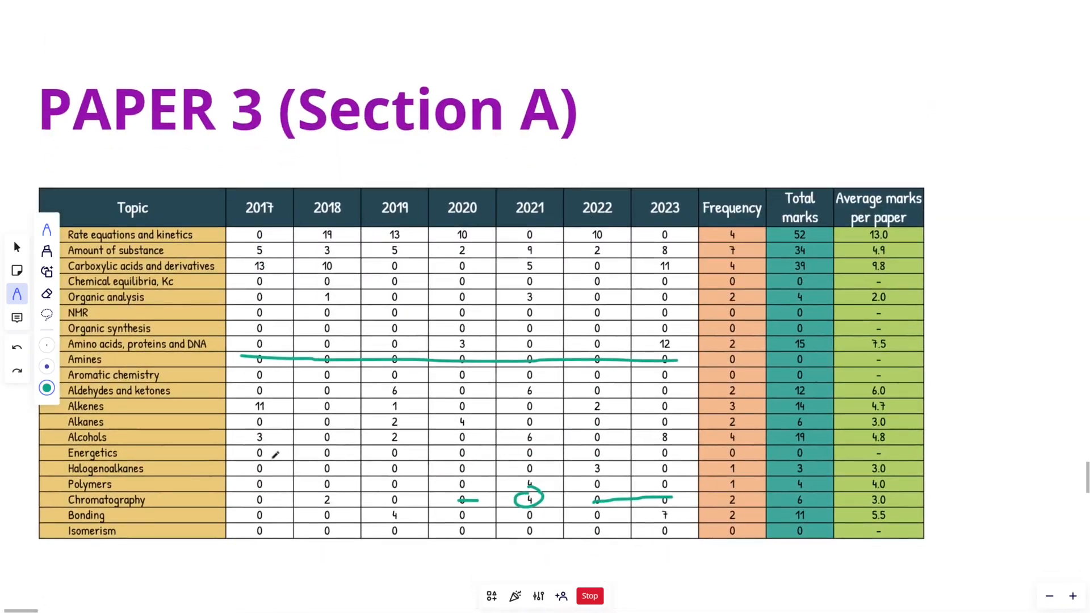
Draw a teal underline beneath Isomerism in the Paper 2 table.
scroll("down", 3)
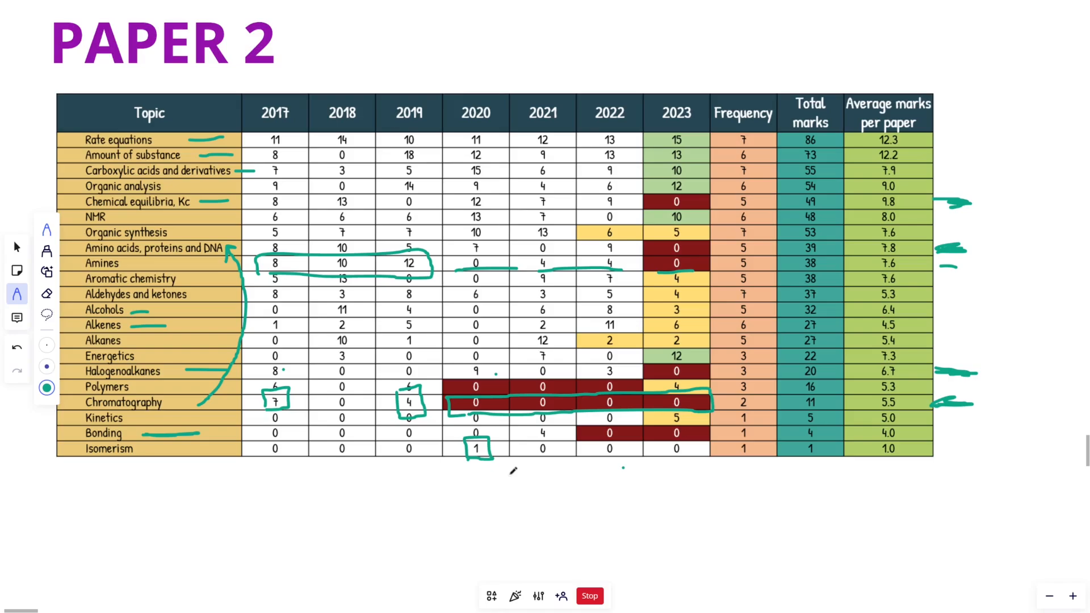
left_click_drag(146, 433, 201, 433)
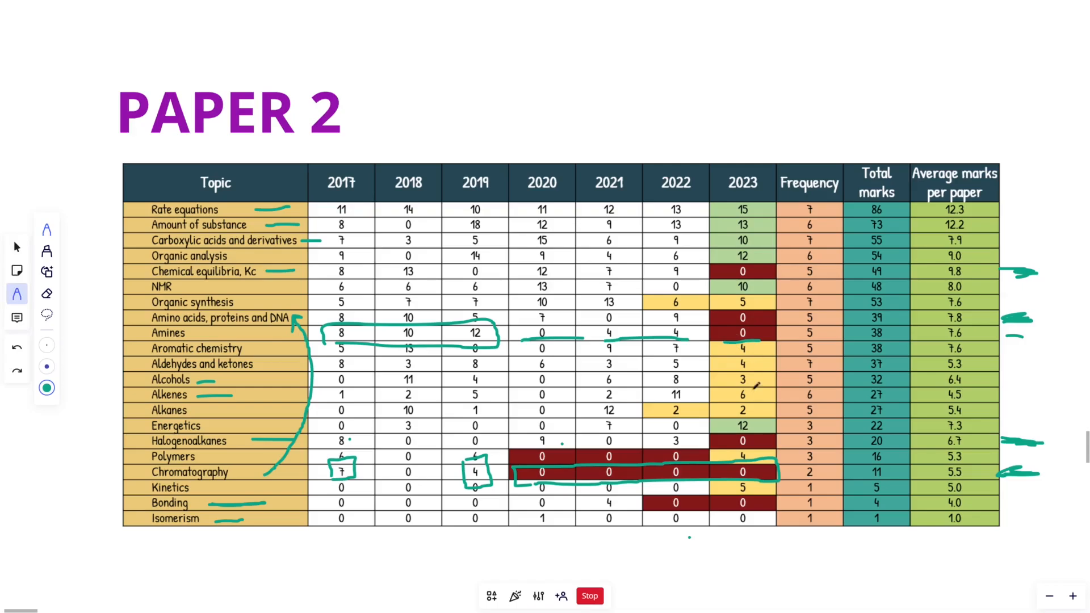
Return to the Select tool and scroll down to the Paper 3 (Section B) table.
left_click(16, 293)
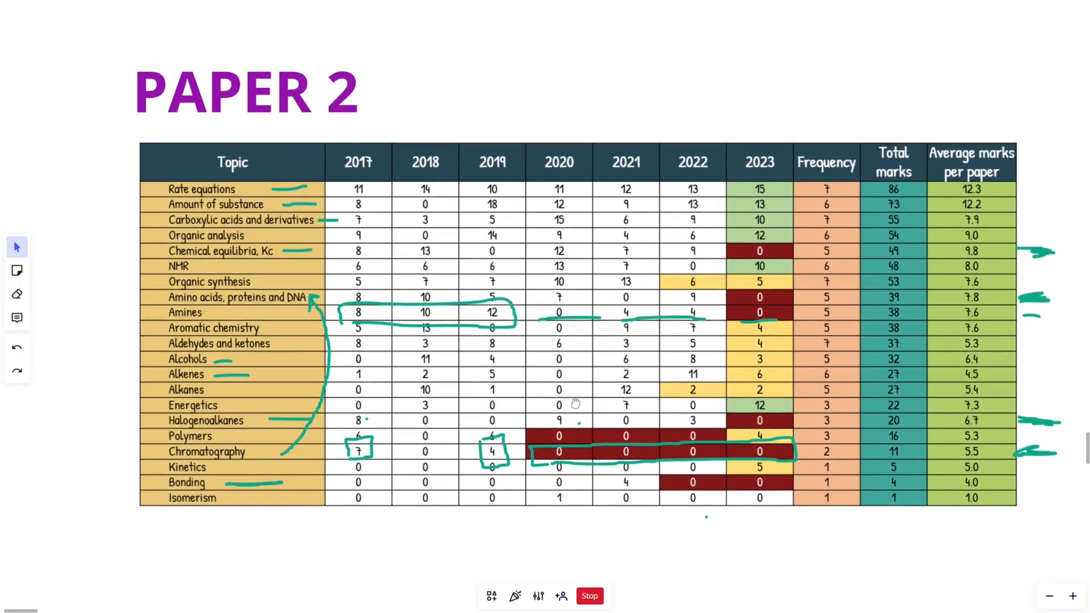
scroll("down", 3)
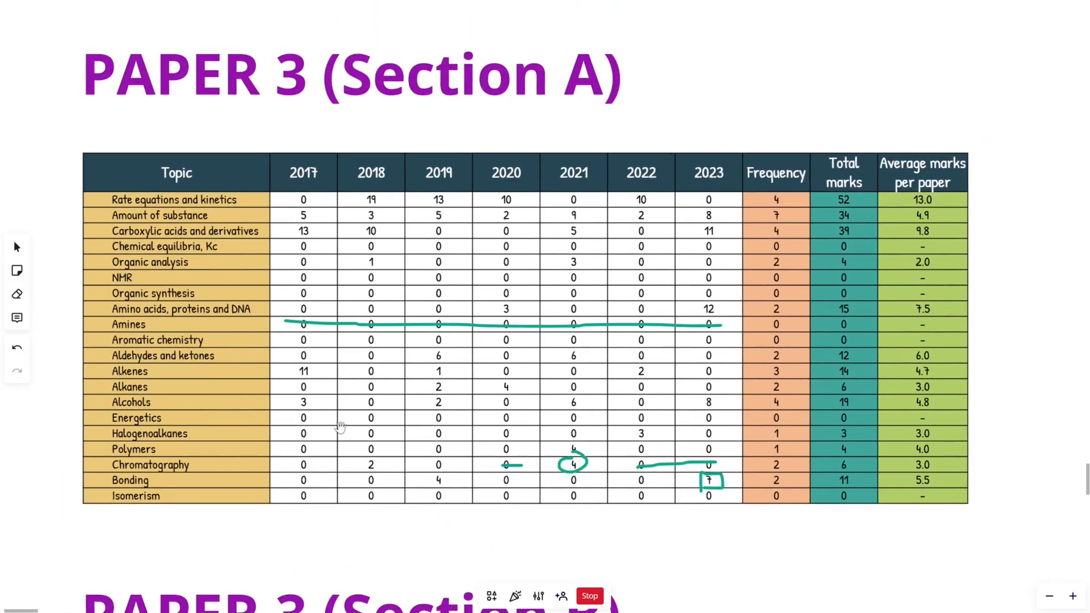
scroll("down", 3)
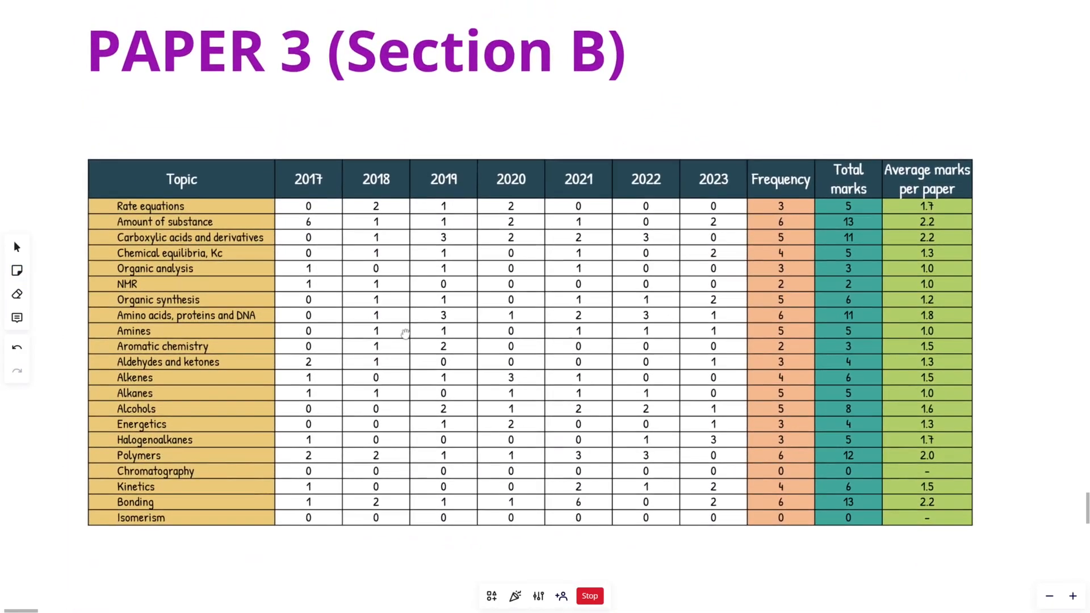